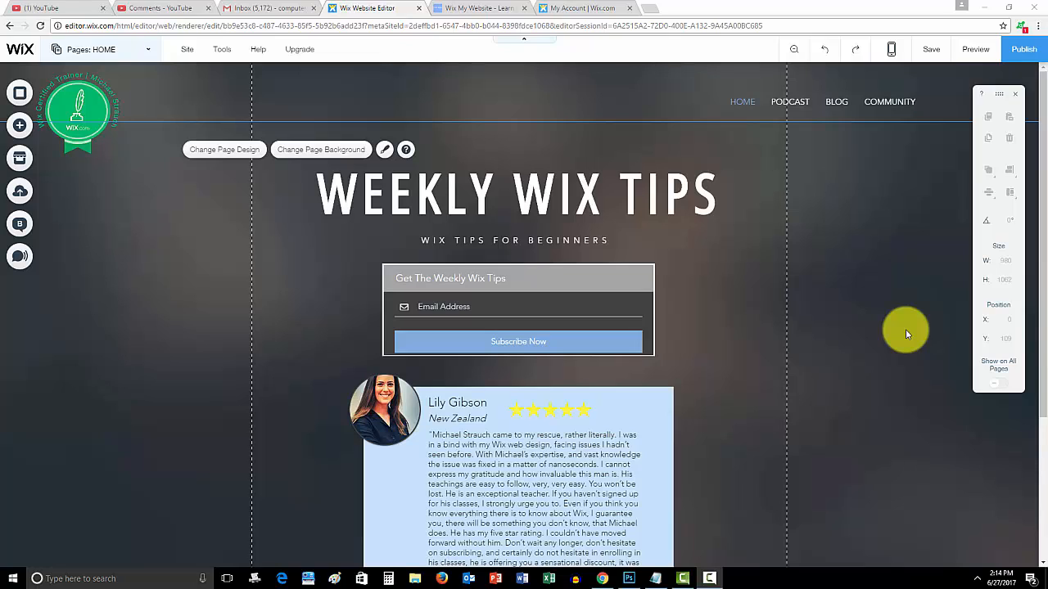
mouse_move(763, 307)
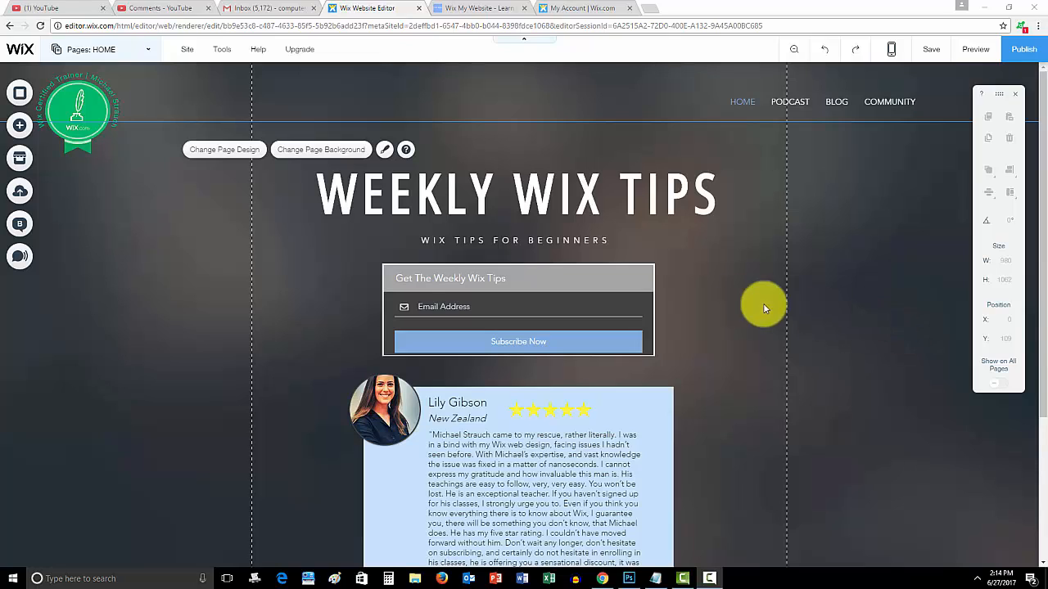
mouse_move(792, 301)
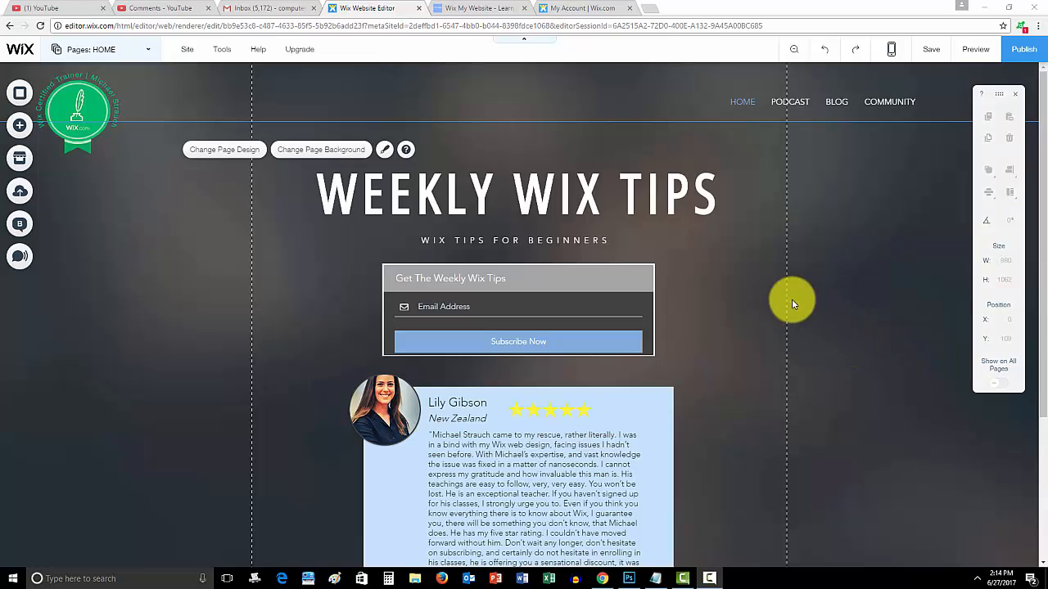
mouse_move(766, 239)
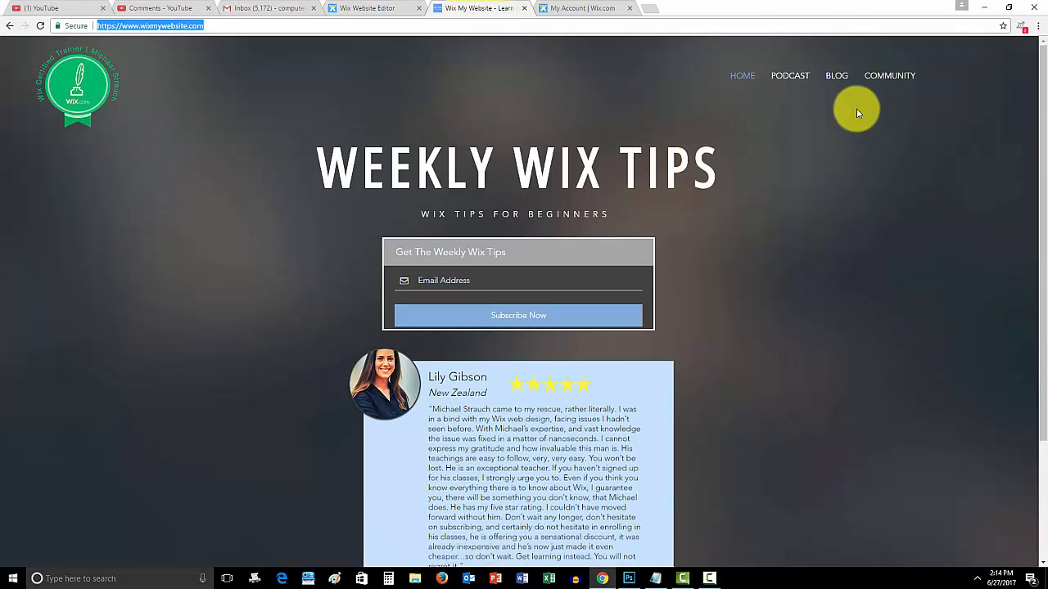
Show the Wix My Website Members community forum with New Subscribers and New Ideas categories
left_click(890, 75)
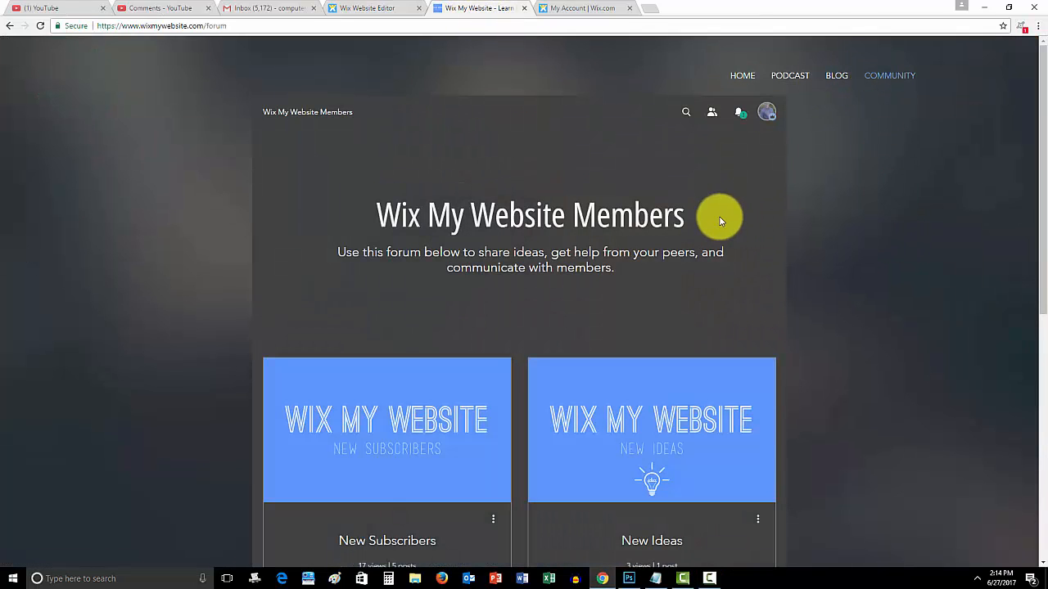
scroll("down", 3)
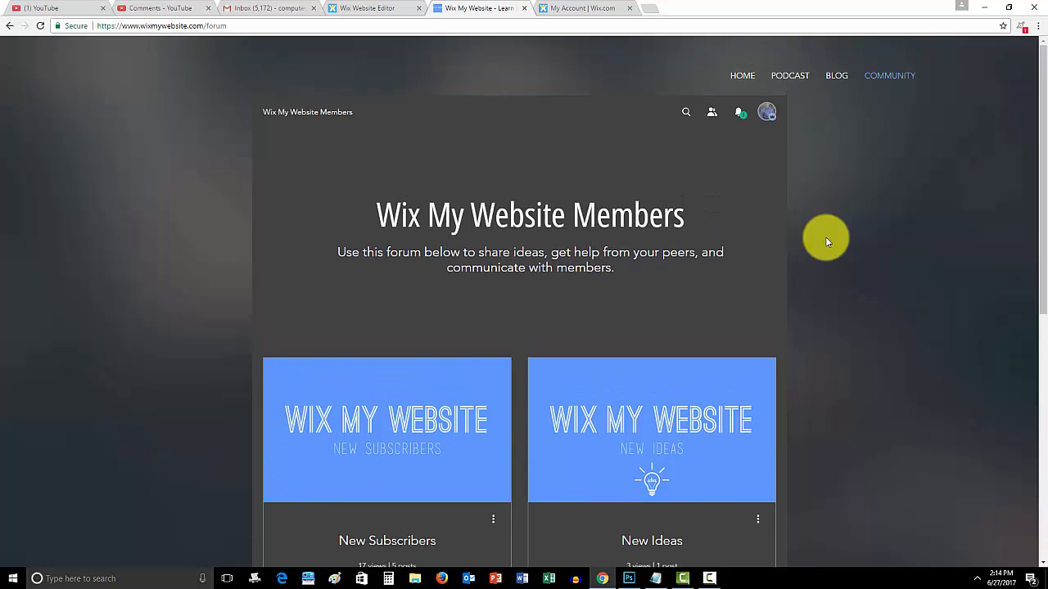
mouse_move(929, 236)
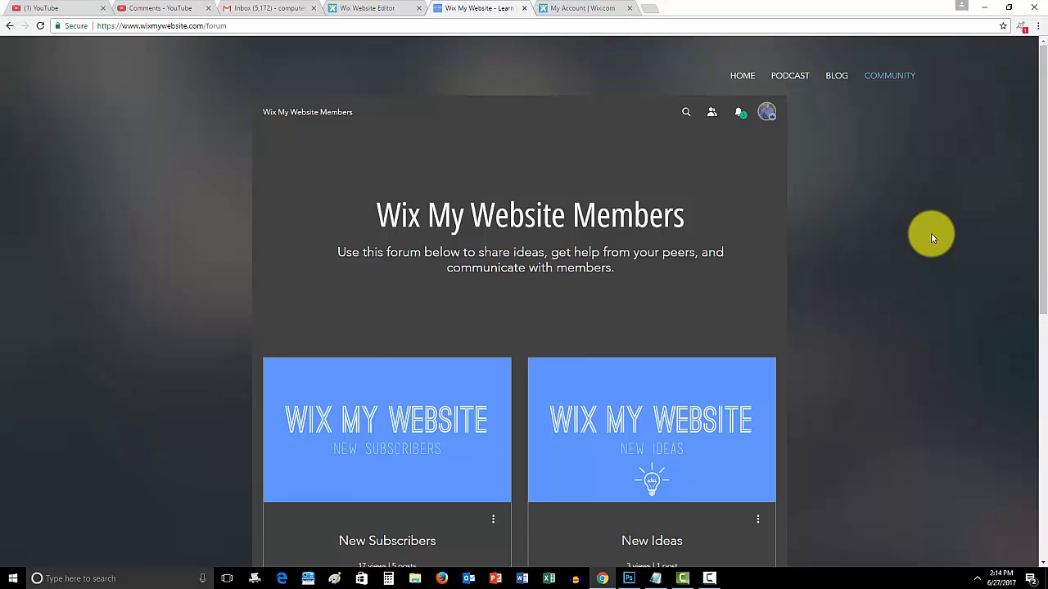
mouse_move(943, 228)
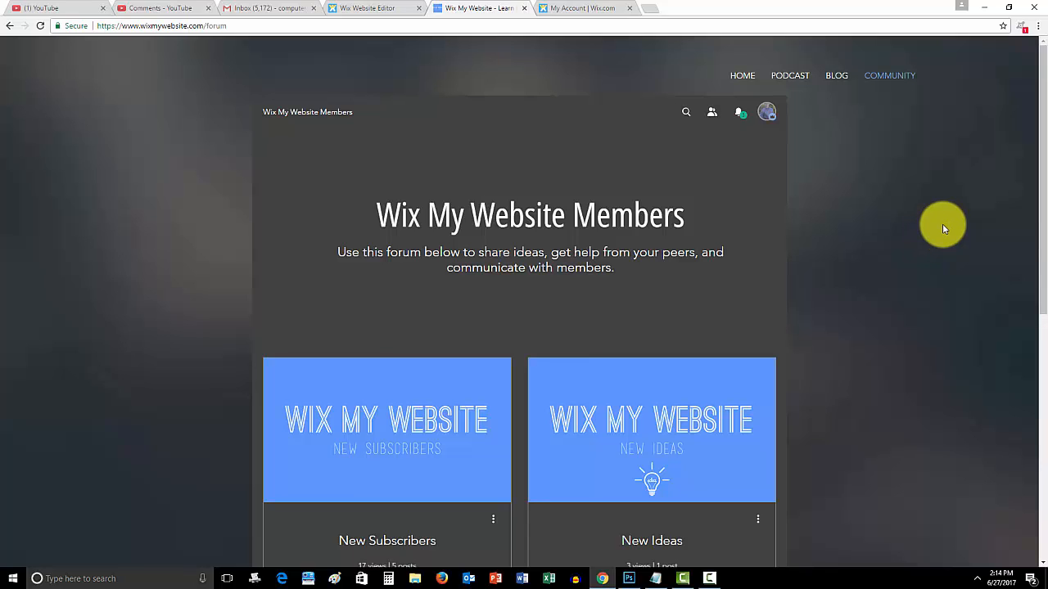
mouse_move(835, 76)
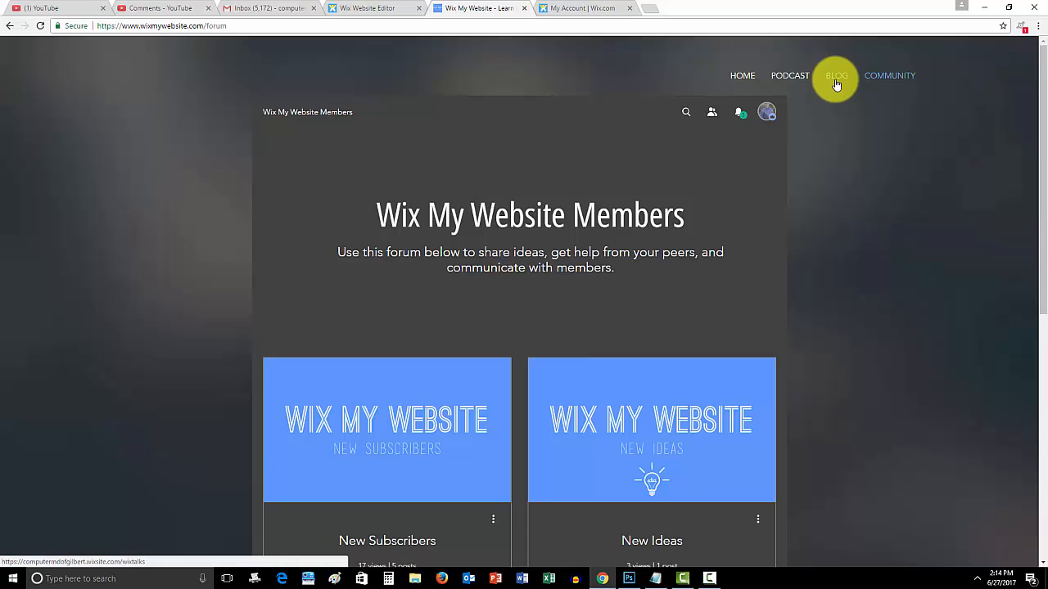
Show the live Blog page listing posts like Get Found Online Using Wix SEO Wiz
left_click(835, 75)
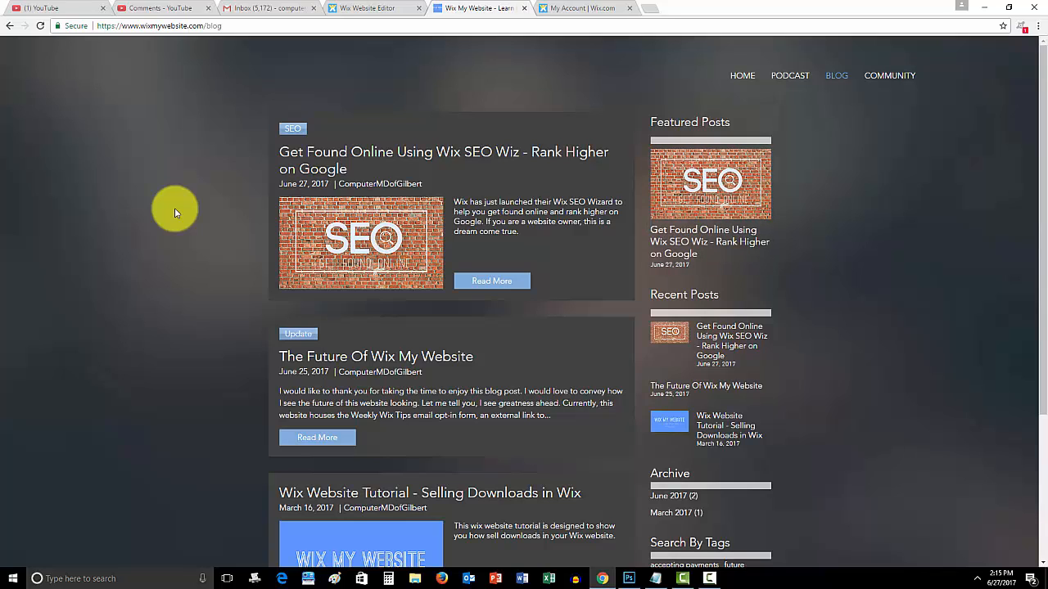
mouse_move(373, 150)
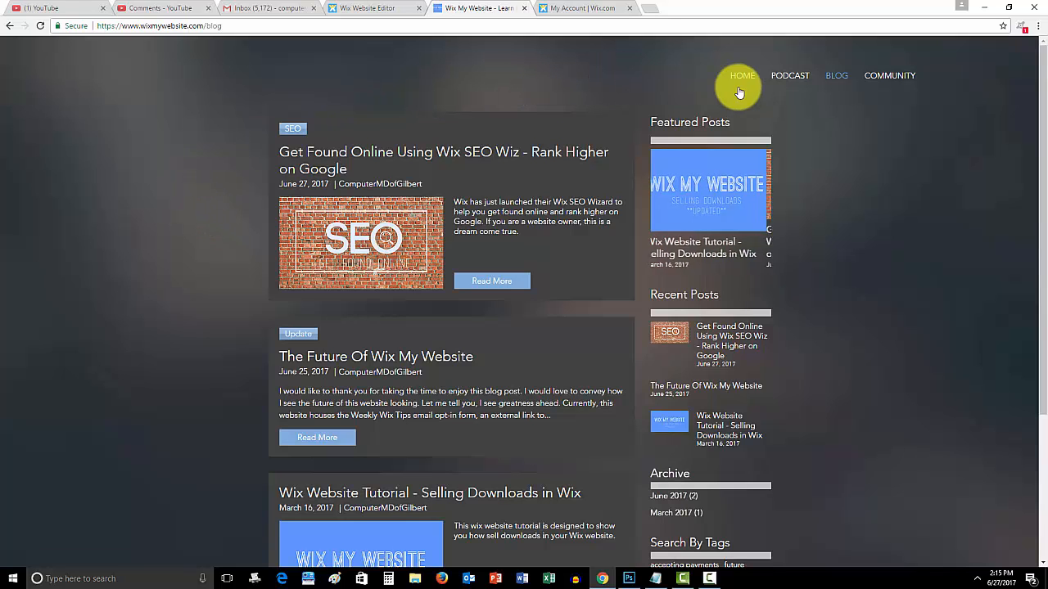
Return to the live site's HOME page, then resume editing it in the Wix Editor tab
left_click(742, 75)
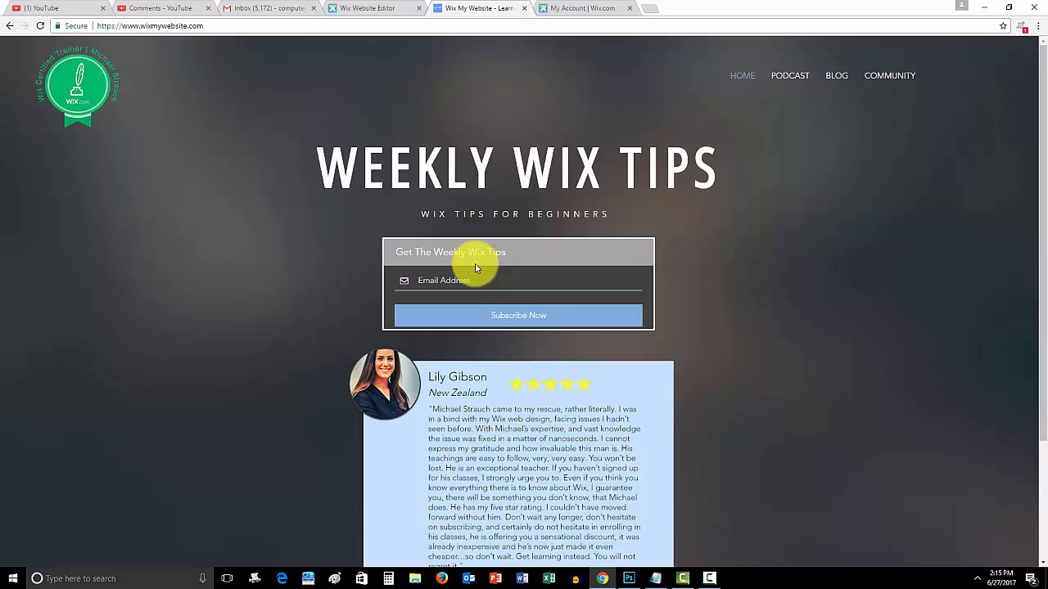
mouse_move(812, 113)
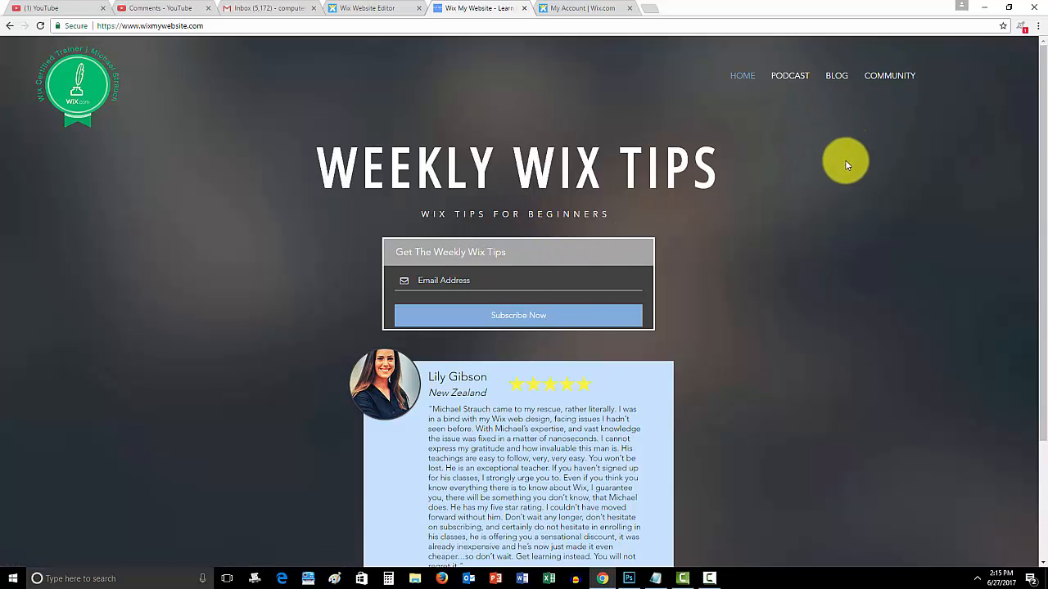
mouse_move(843, 172)
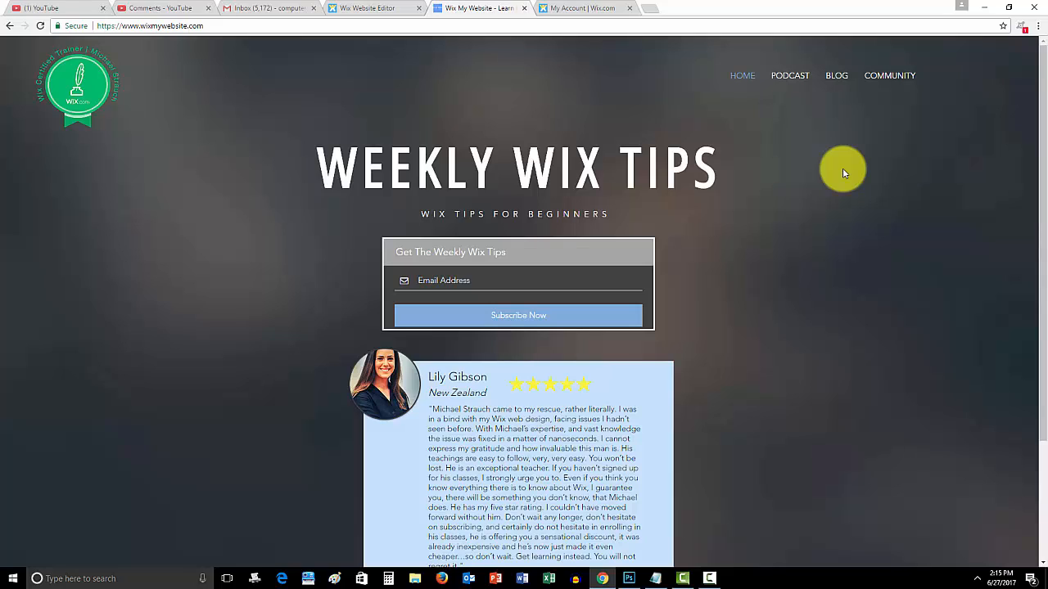
left_click(373, 8)
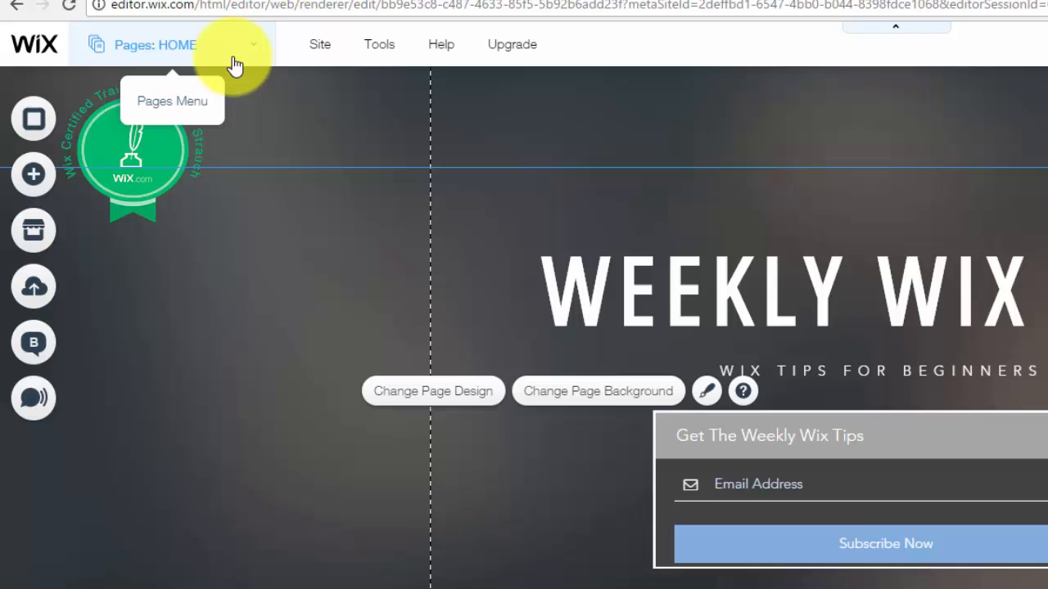
Reach the BLOG page's Page Info settings from the Pages list's more-actions menu
left_click(154, 44)
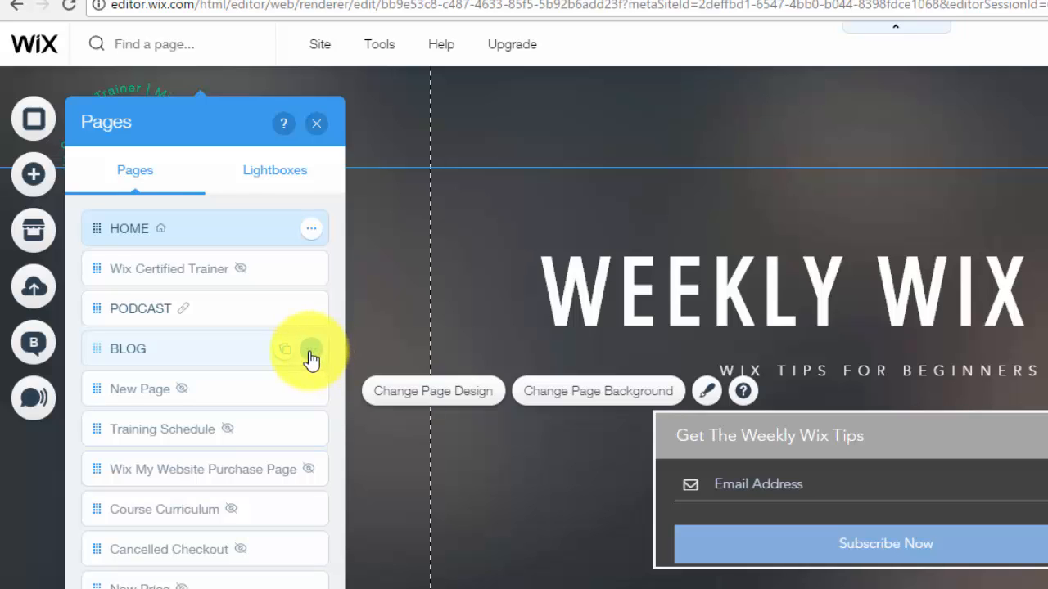
left_click(310, 352)
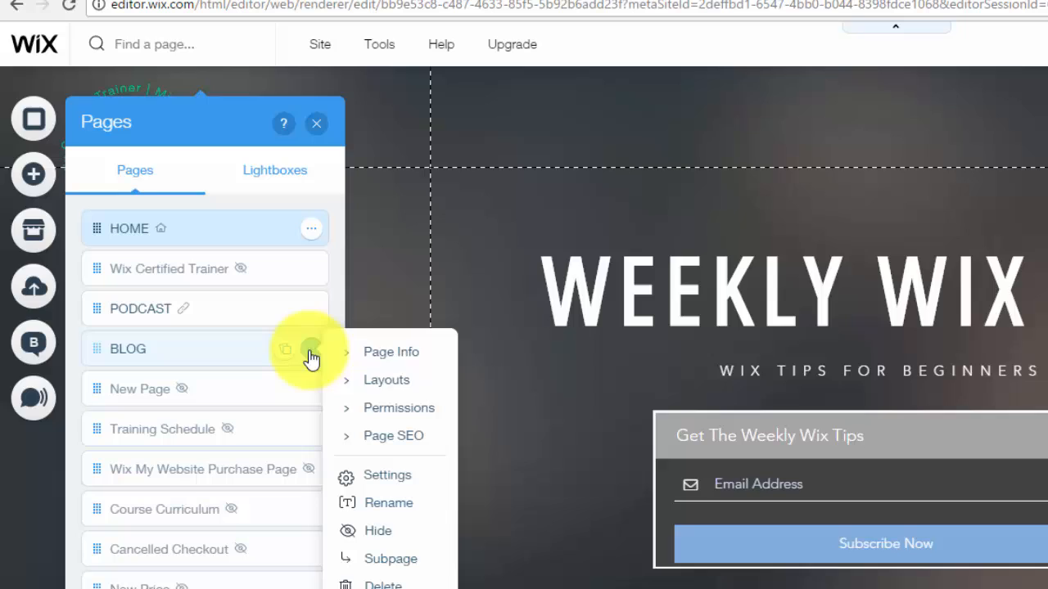
left_click(391, 352)
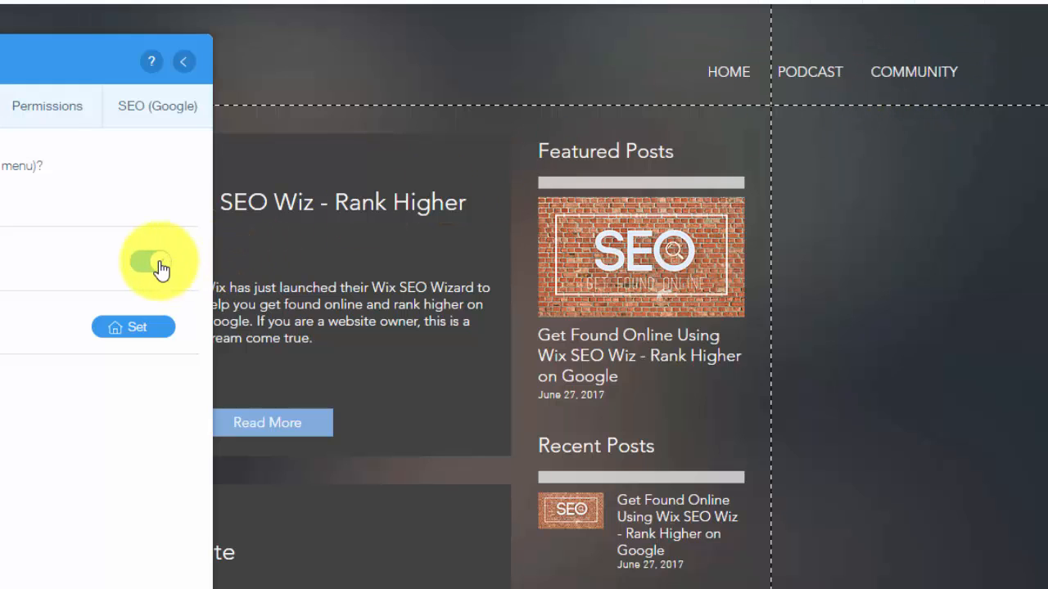
Switch off Hide from menu so BLOG reappears between PODCAST and COMMUNITY, then dismiss the panels
left_click(151, 260)
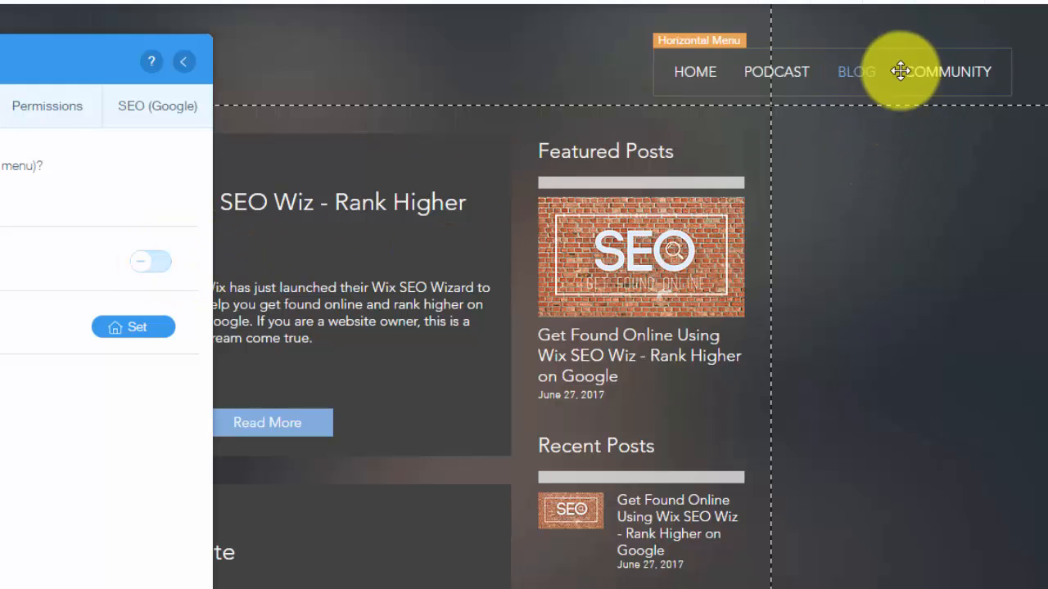
mouse_move(57, 540)
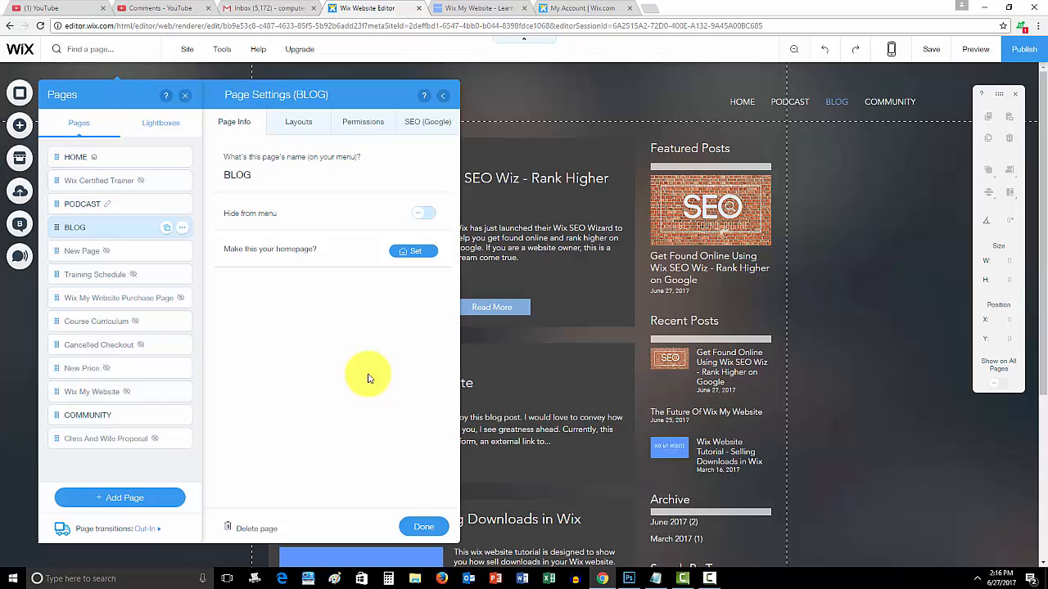
left_click(424, 527)
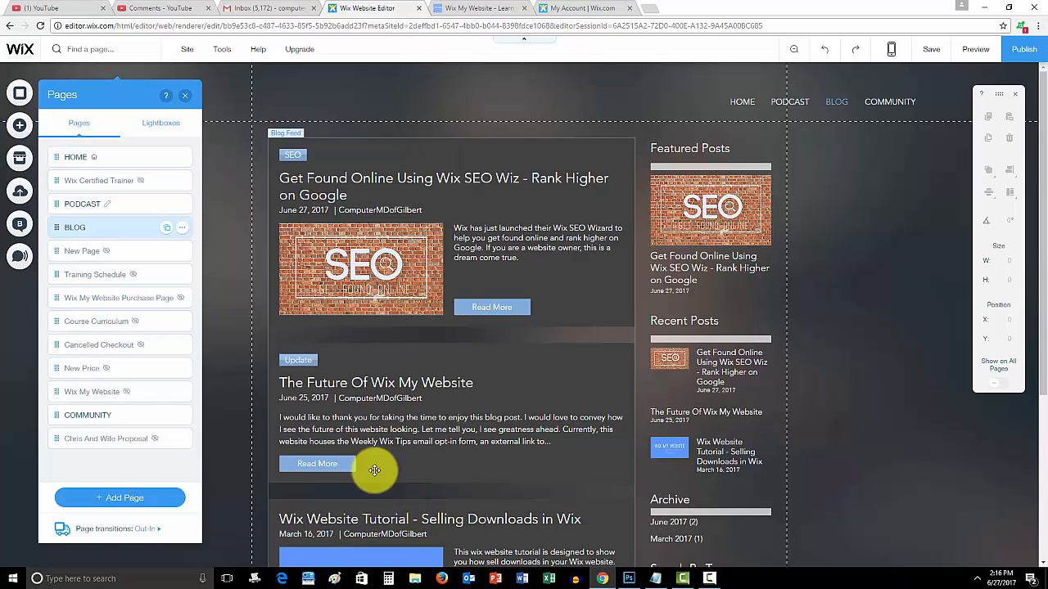
left_click(183, 95)
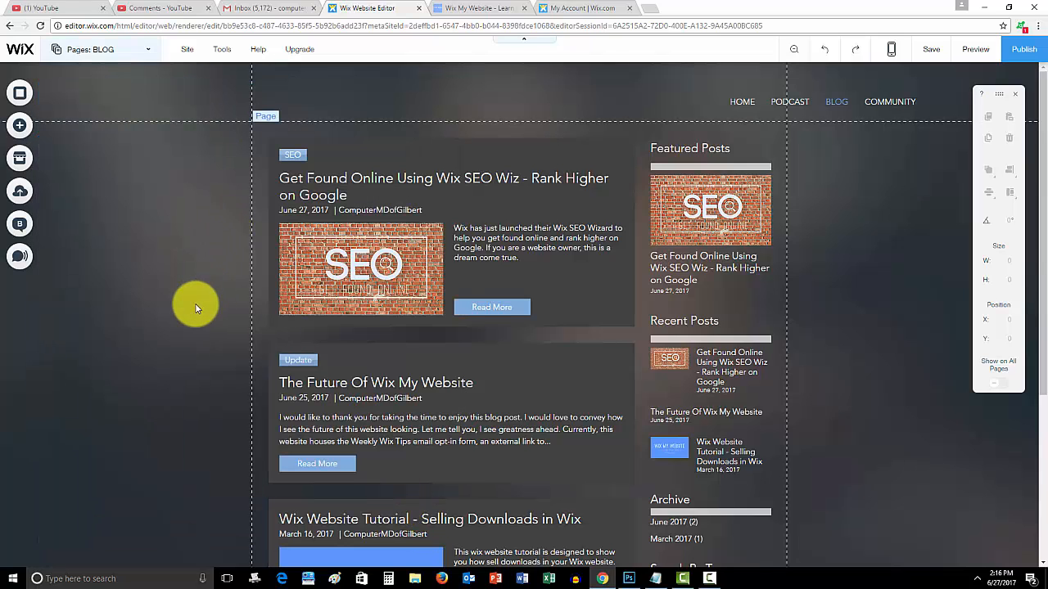